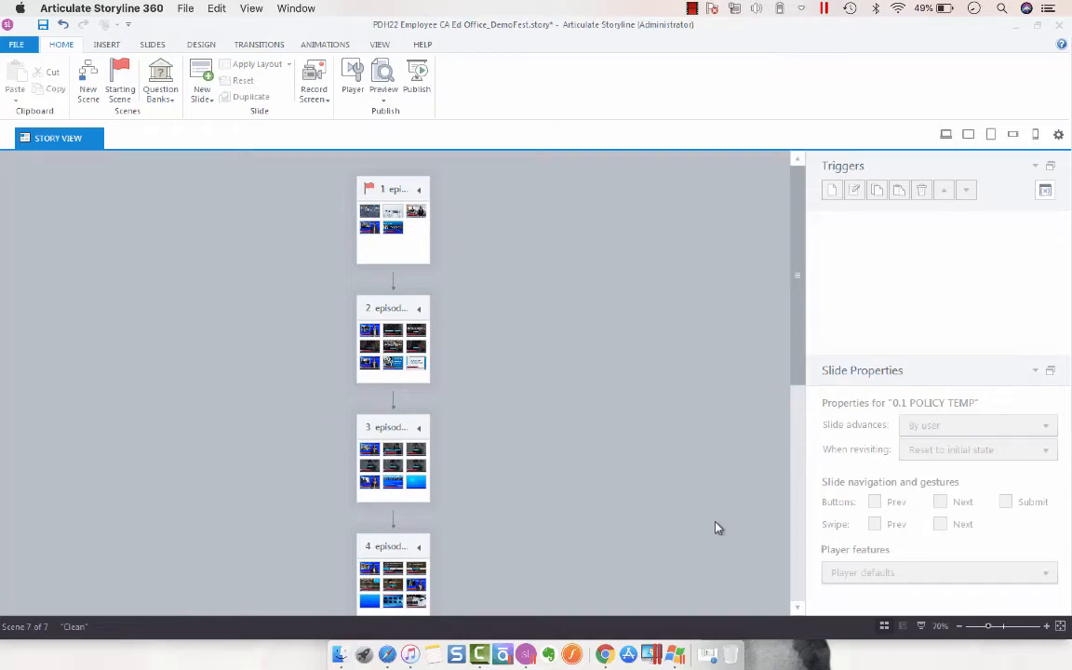
mouse_move(846, 533)
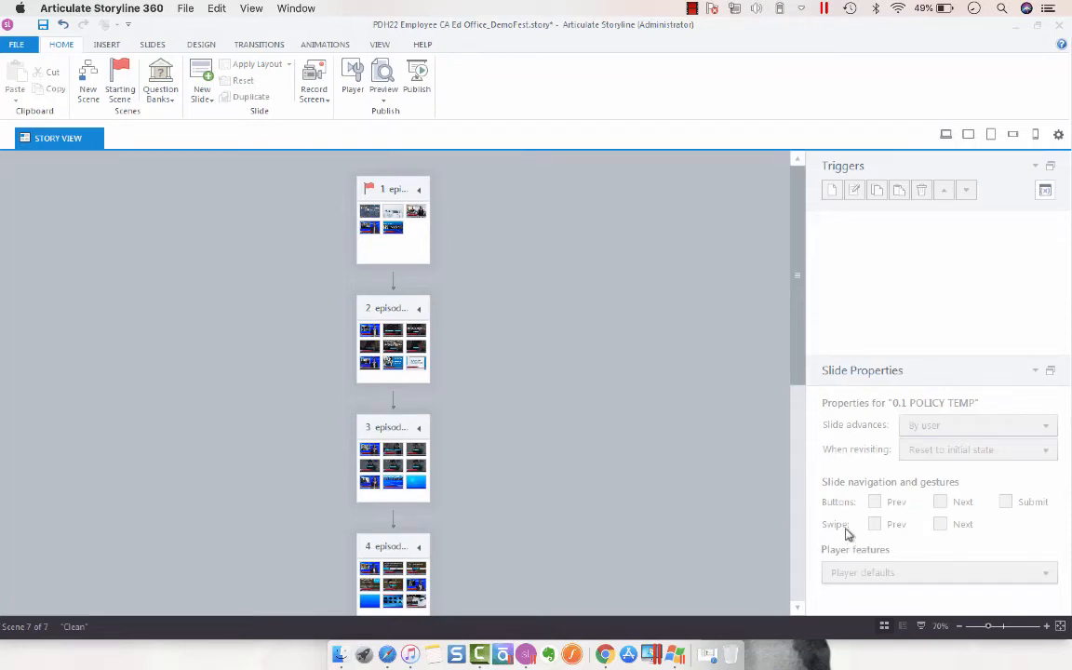
mouse_move(1017, 474)
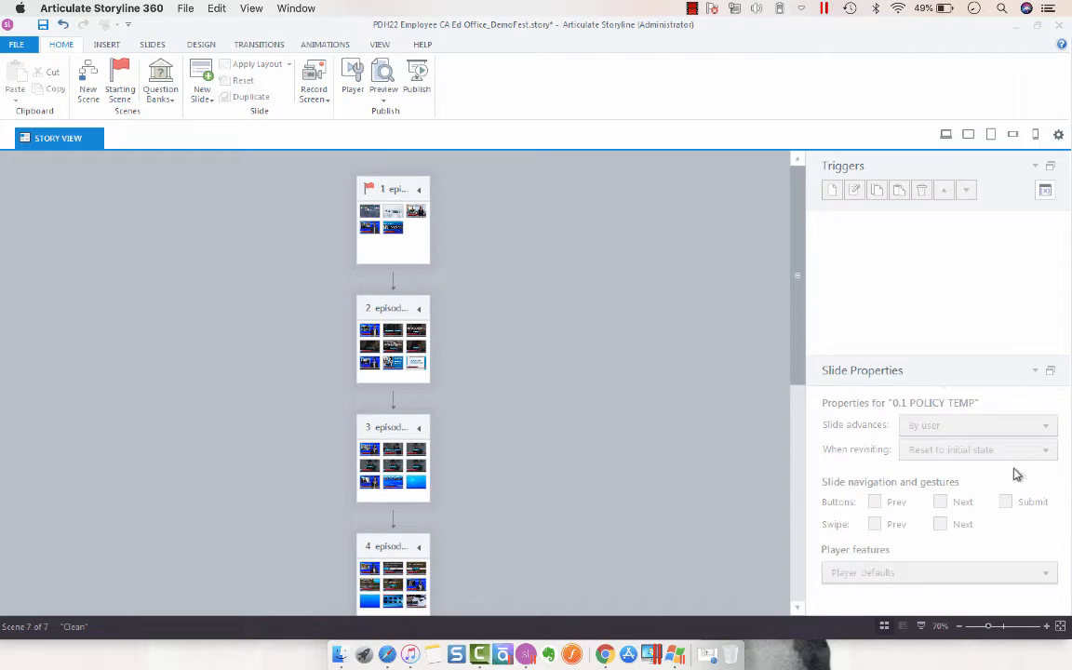
mouse_move(559, 311)
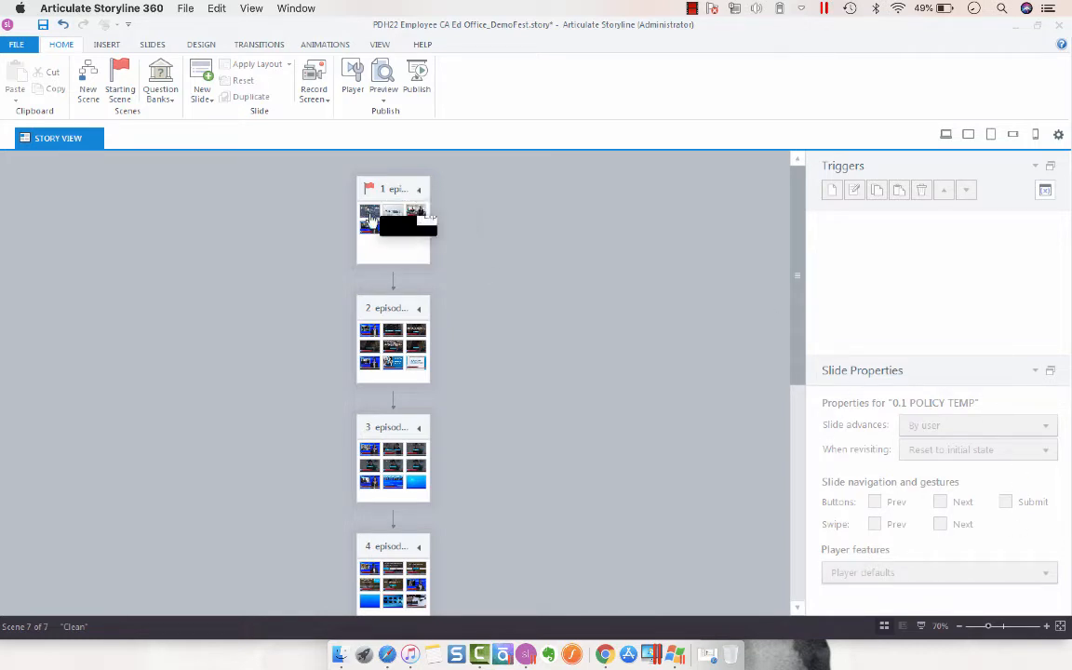
Enter episode 1 from Story View and bring up slide 1.3 CEO MESSAGE with its video trigger.
double_click(392, 219)
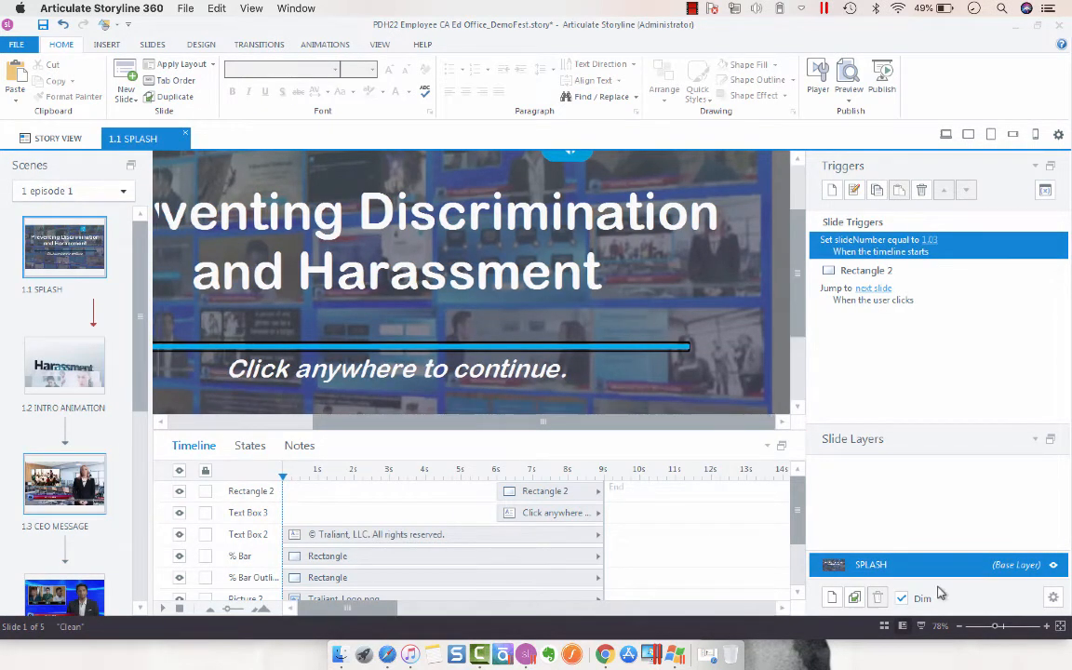
left_click(64, 482)
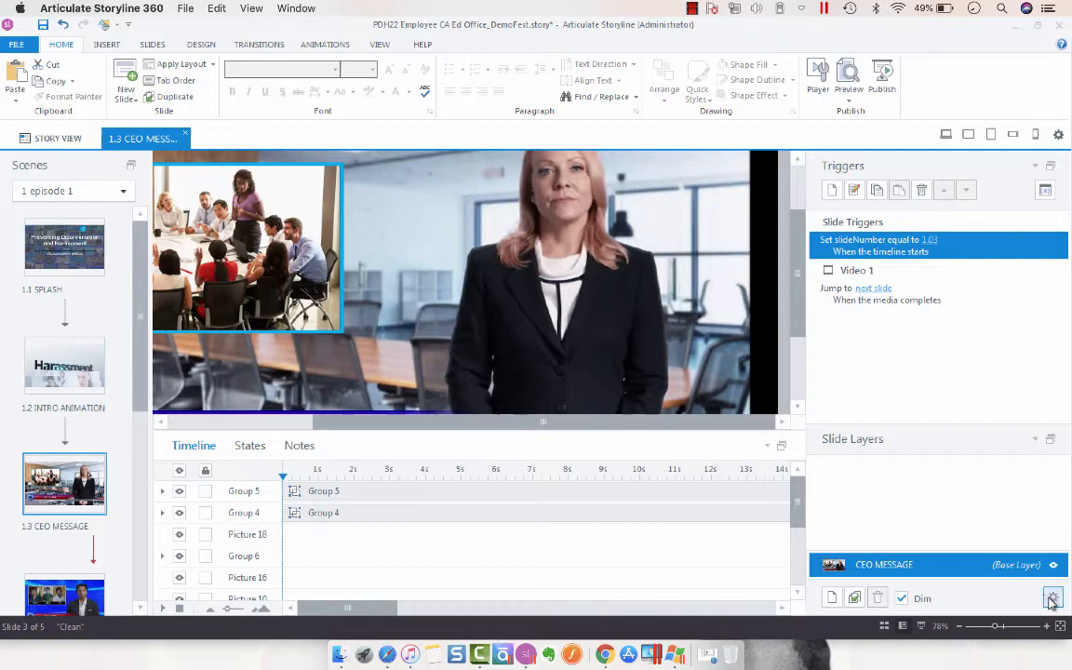
left_click(1052, 597)
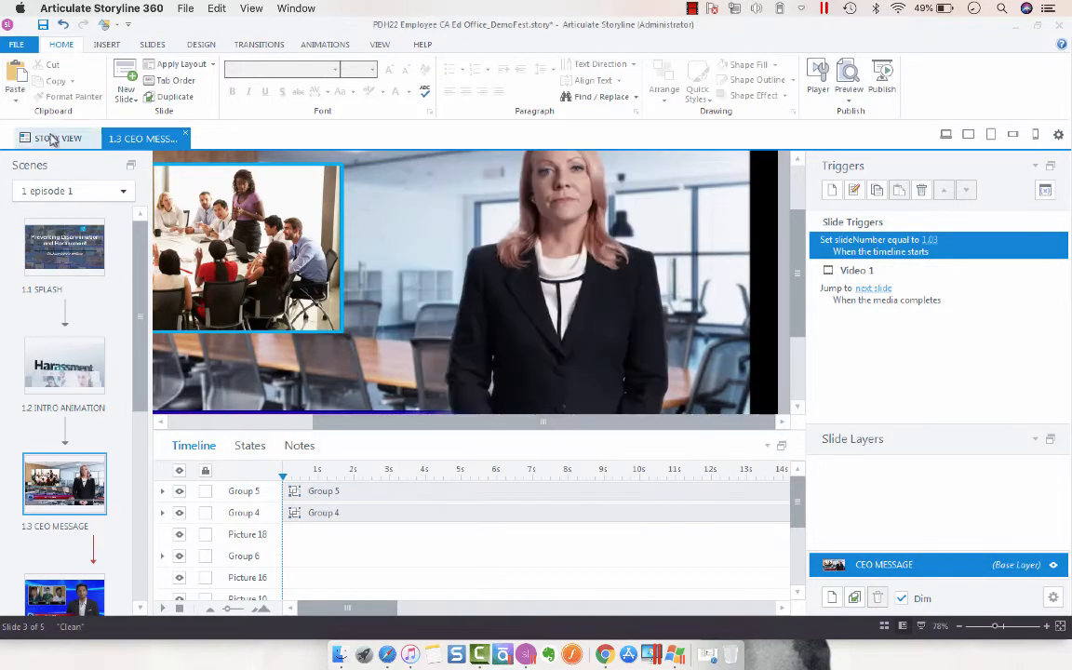
Switch back to Story View showing all scenes.
left_click(57, 137)
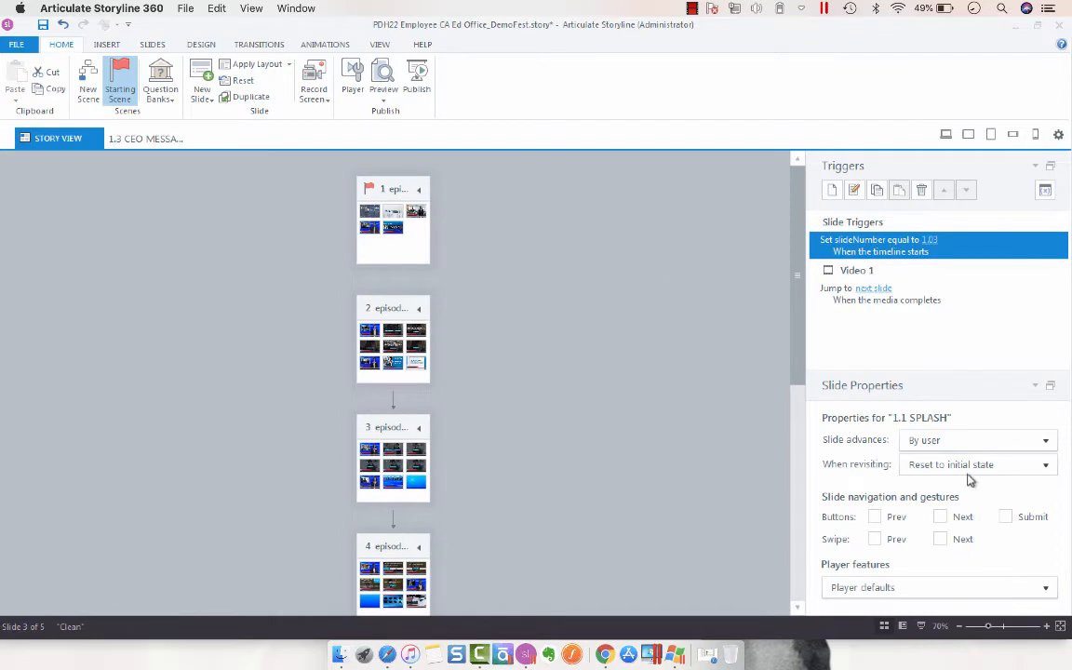
mouse_move(776, 361)
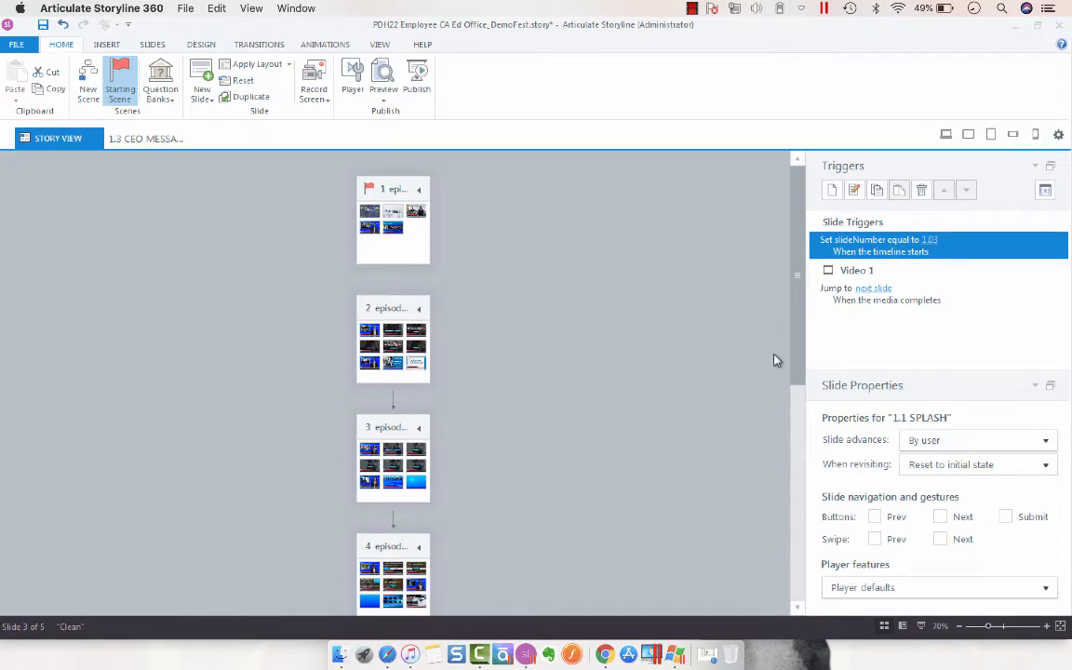
mouse_move(422, 166)
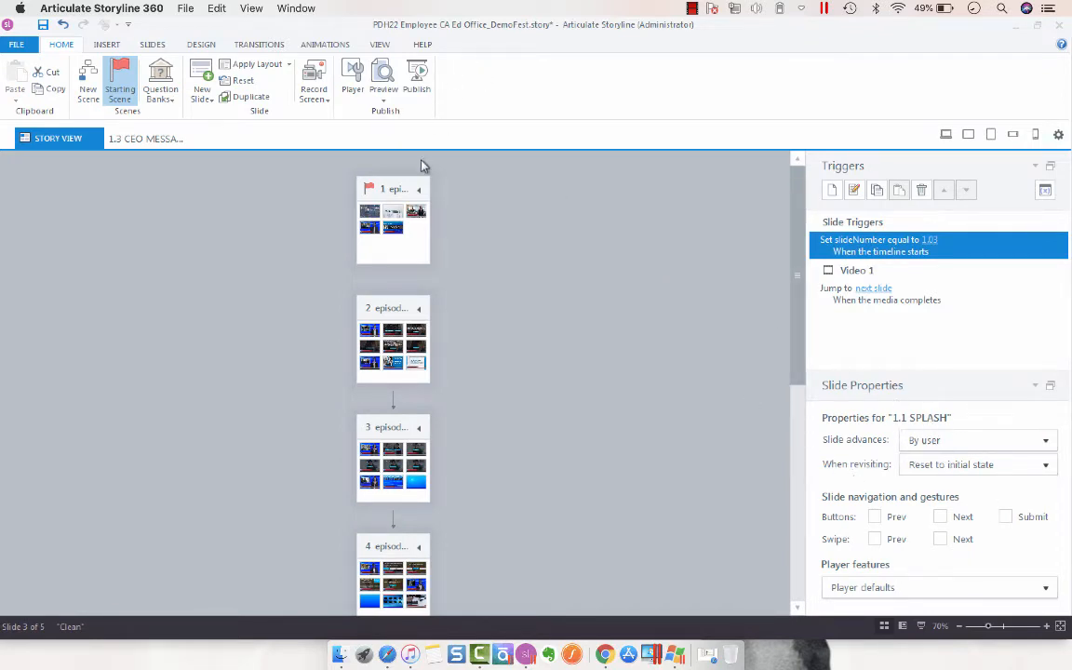
mouse_move(421, 195)
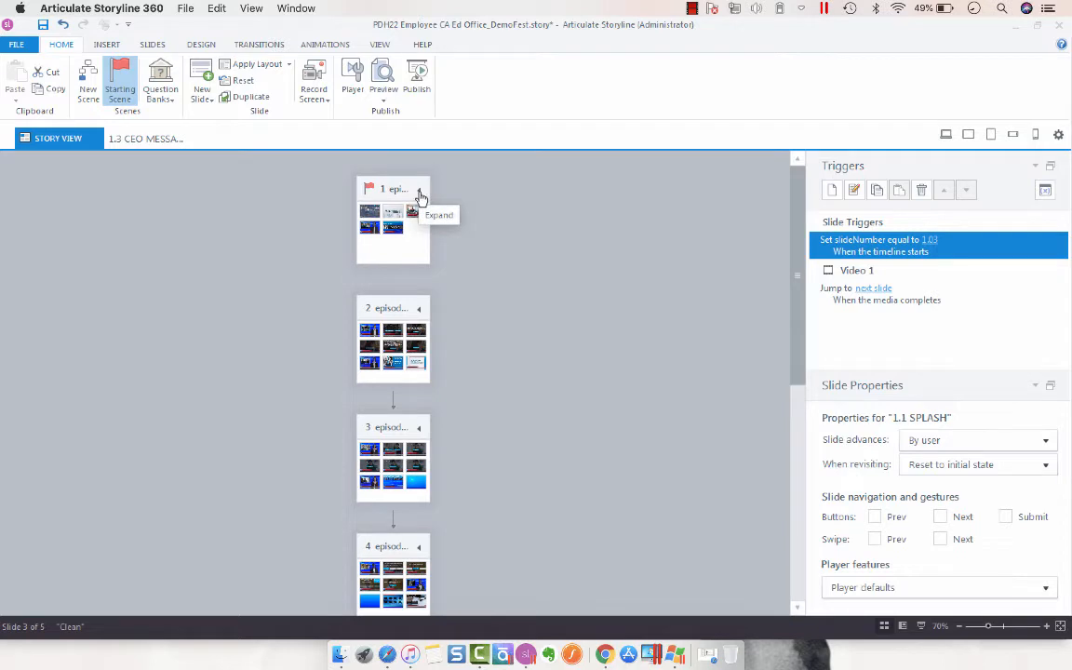
Expand scene 1 and Shift-select slides 1.1 through 1.5 together.
left_click(419, 188)
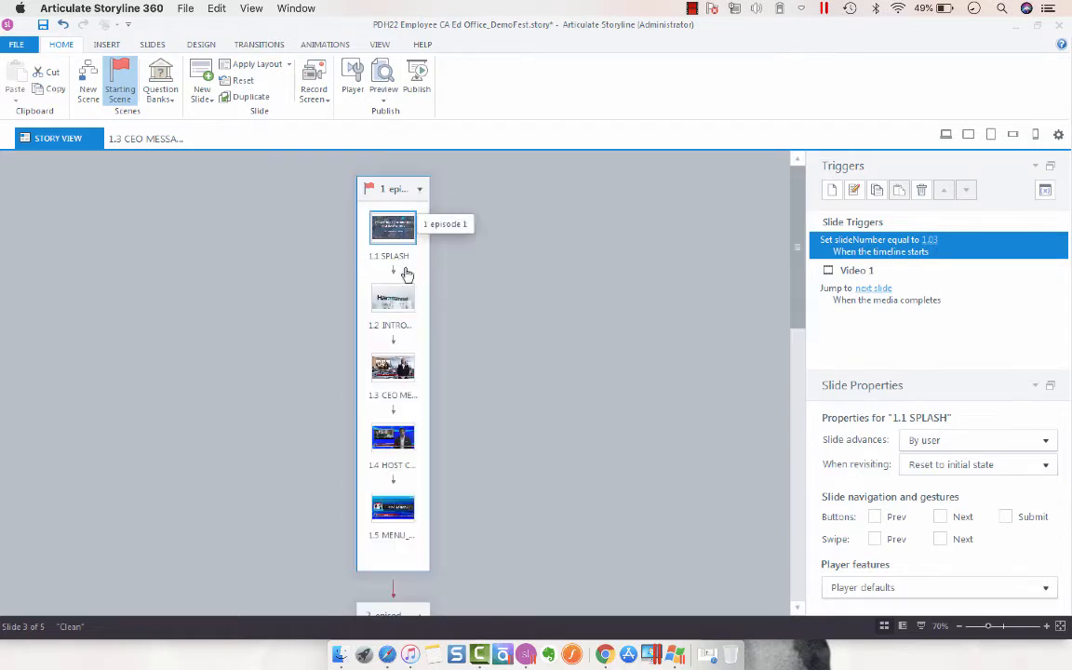
mouse_move(393, 298)
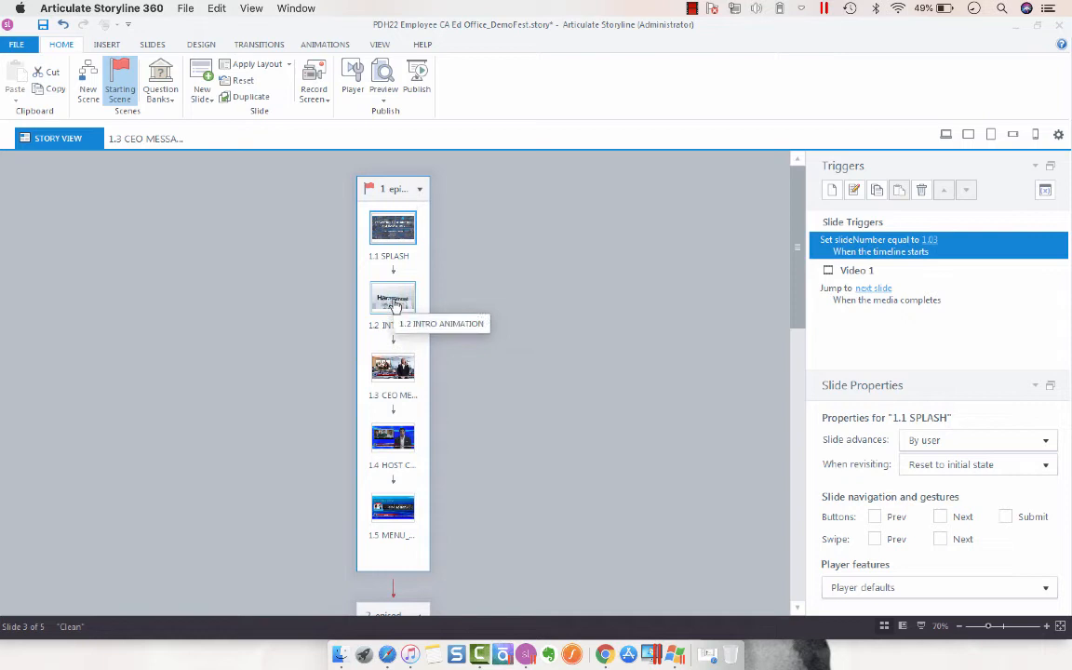
left_click(392, 296)
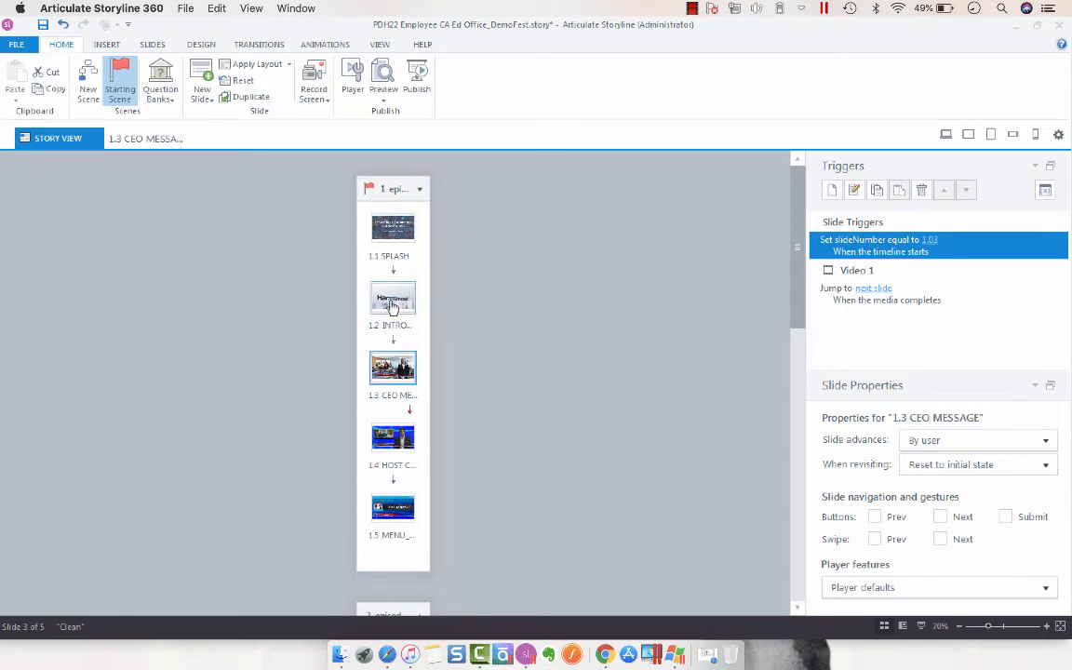
left_click(392, 297)
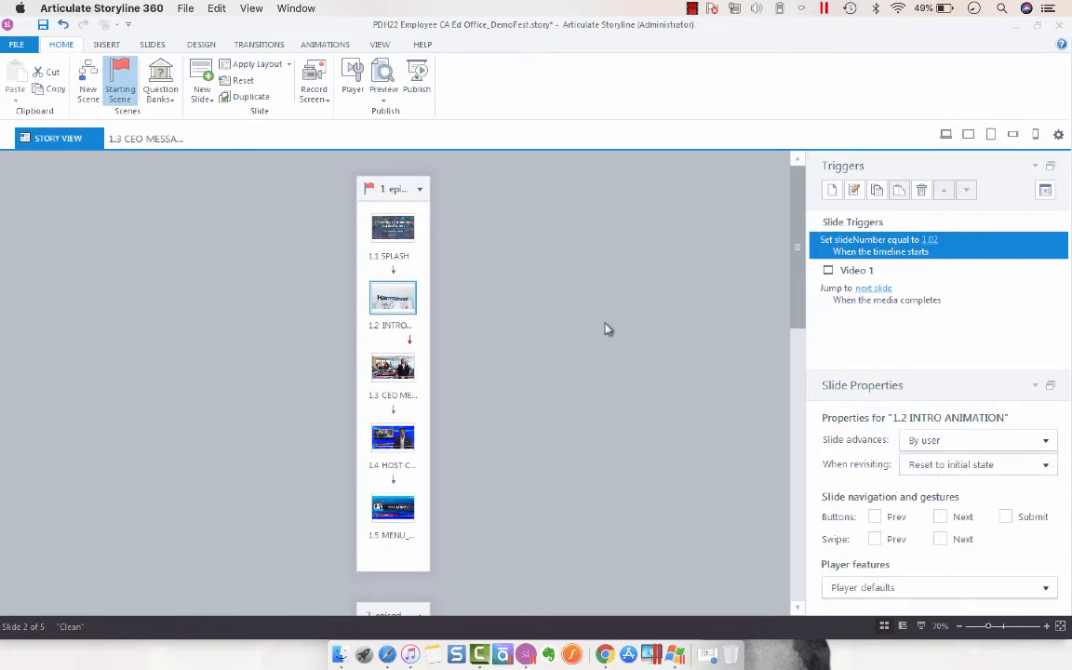
left_click(391, 227)
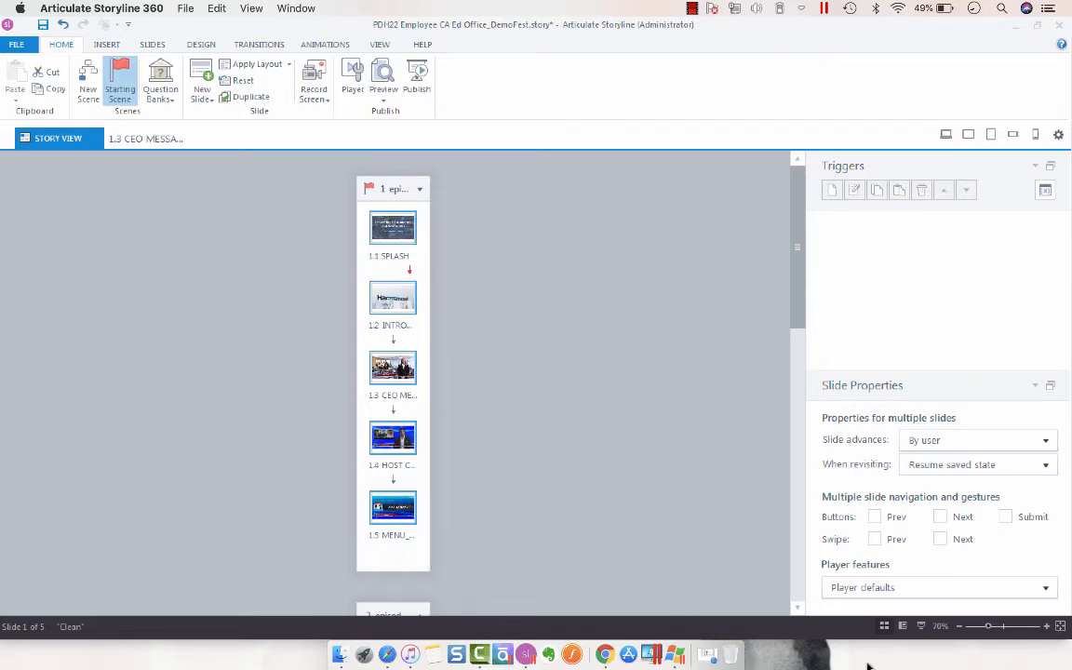
Set When revisiting to 'Automatically decide' and Player features to Custom for slides 1.1–1.5.
left_click(1044, 464)
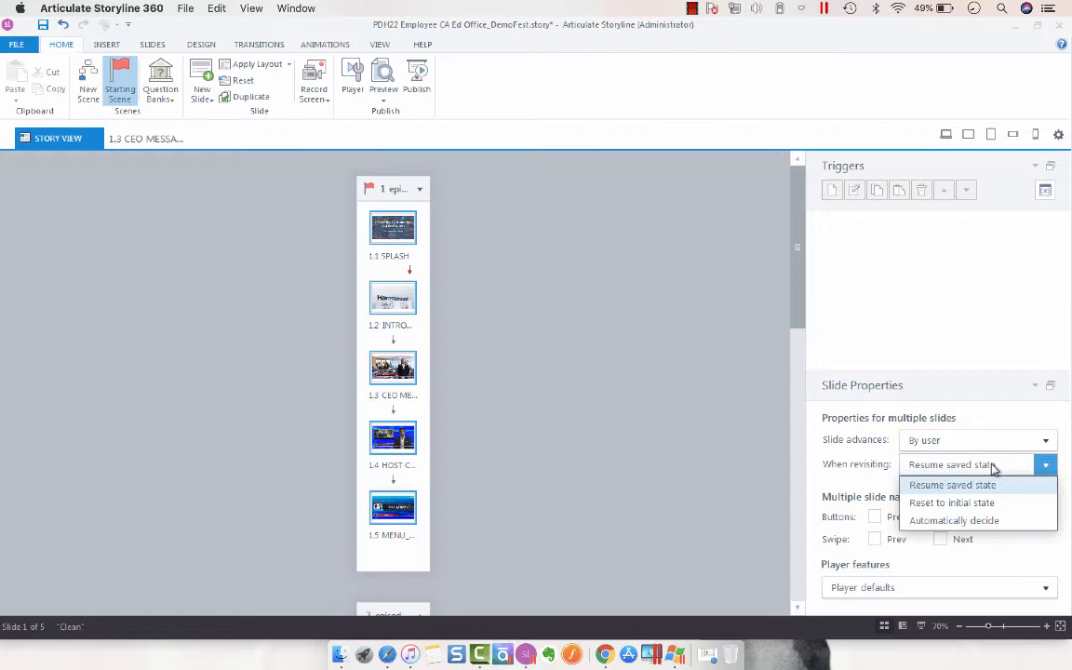
mouse_move(975, 520)
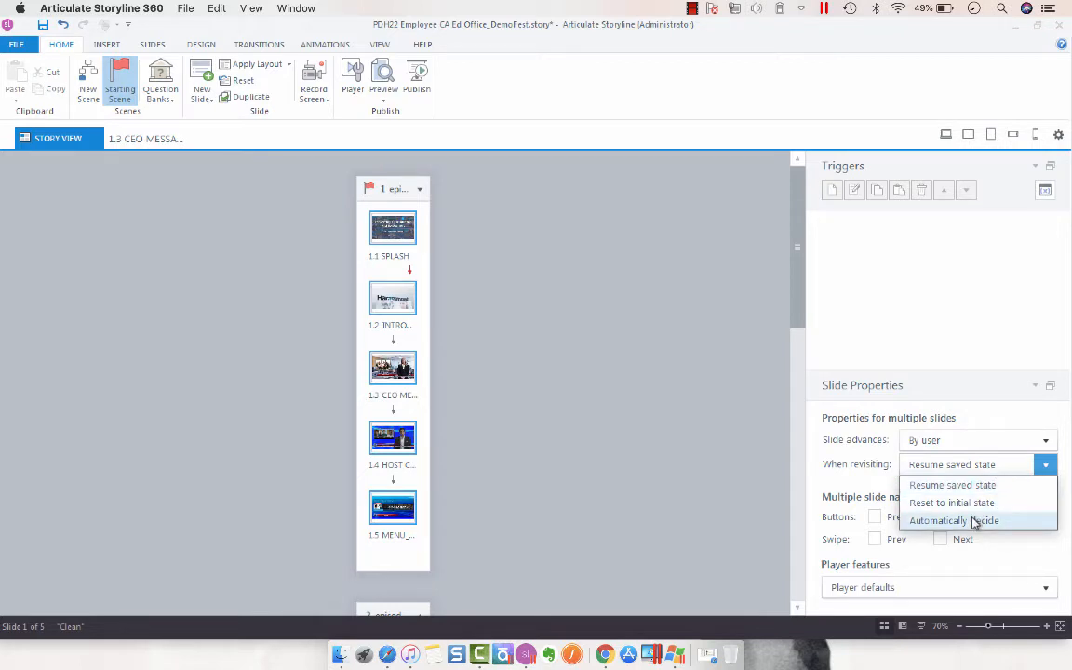
left_click(391, 227)
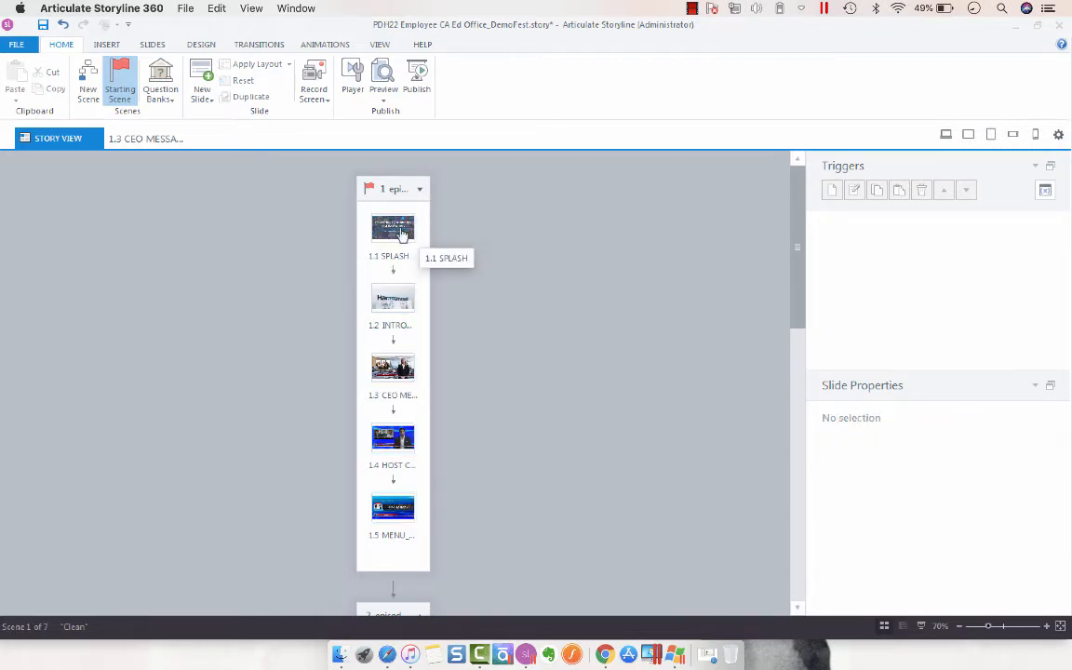
left_click(391, 366)
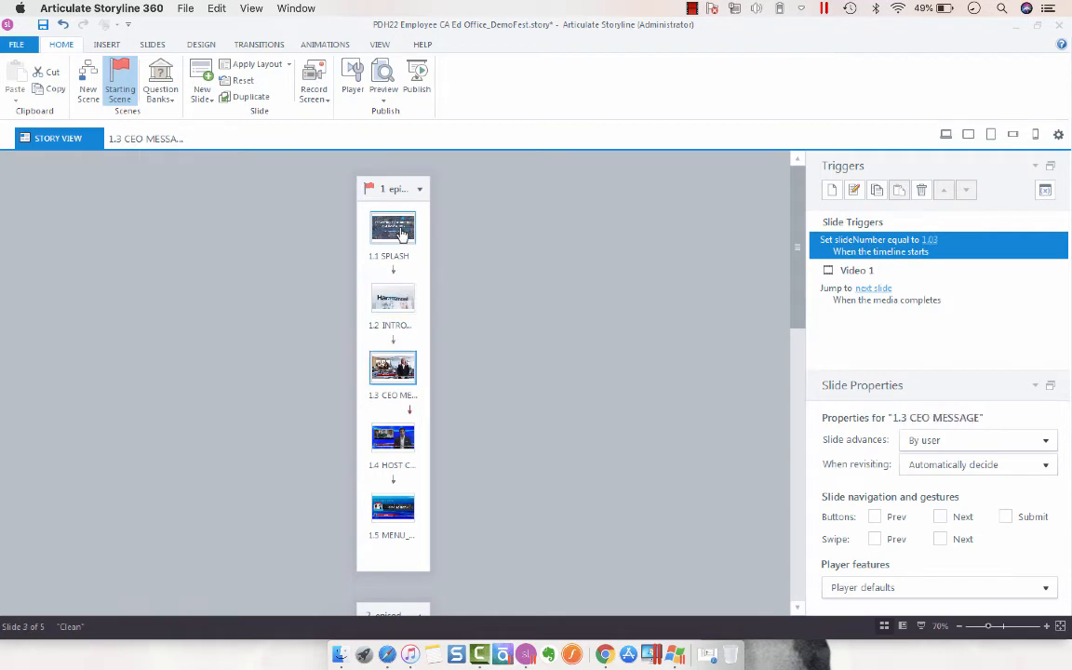
left_click(392, 506)
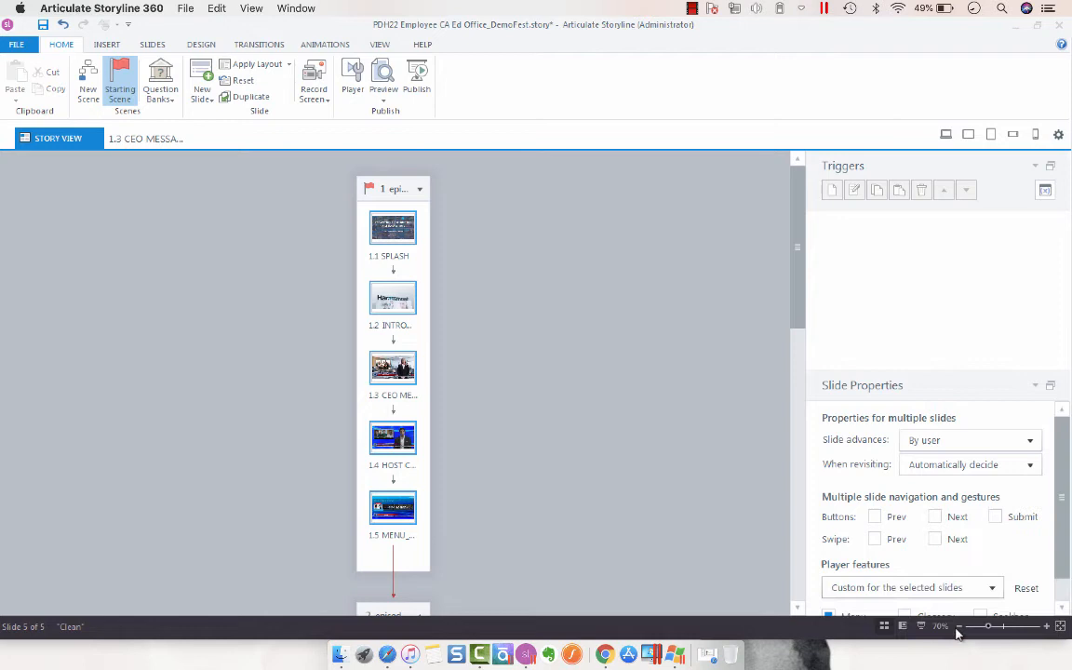
scroll("down", 3)
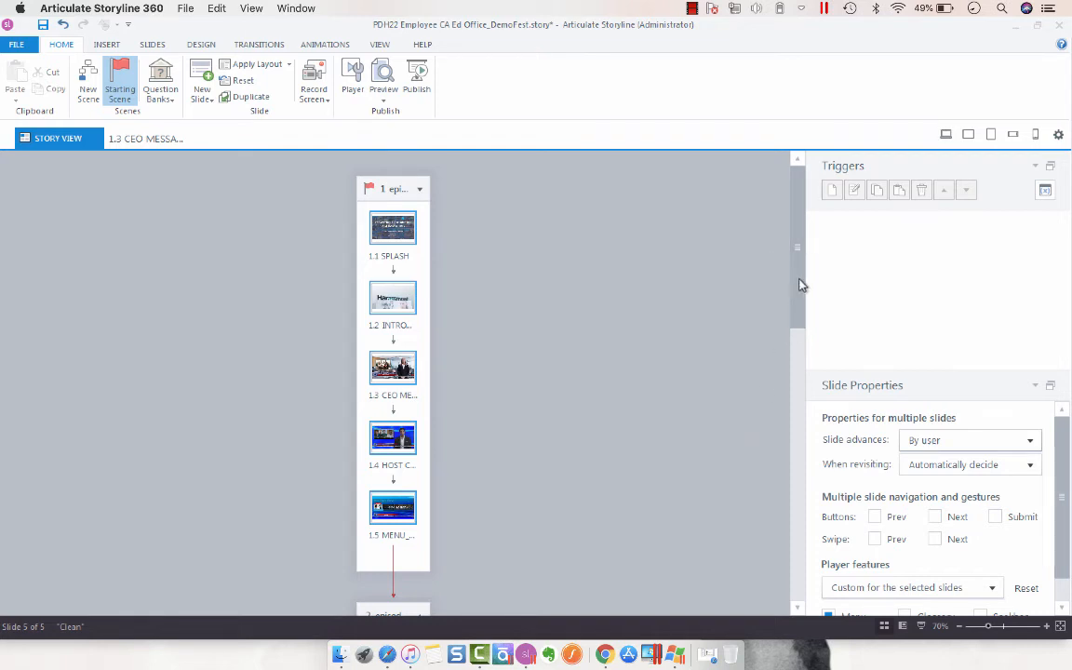
scroll("down", 3)
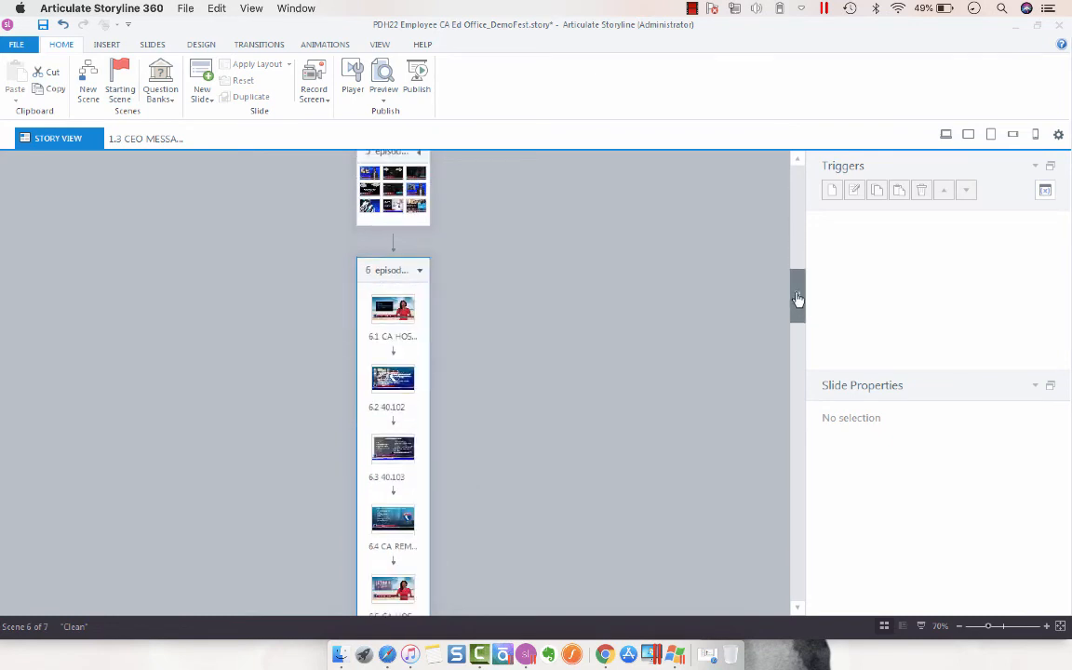
scroll("down", 3)
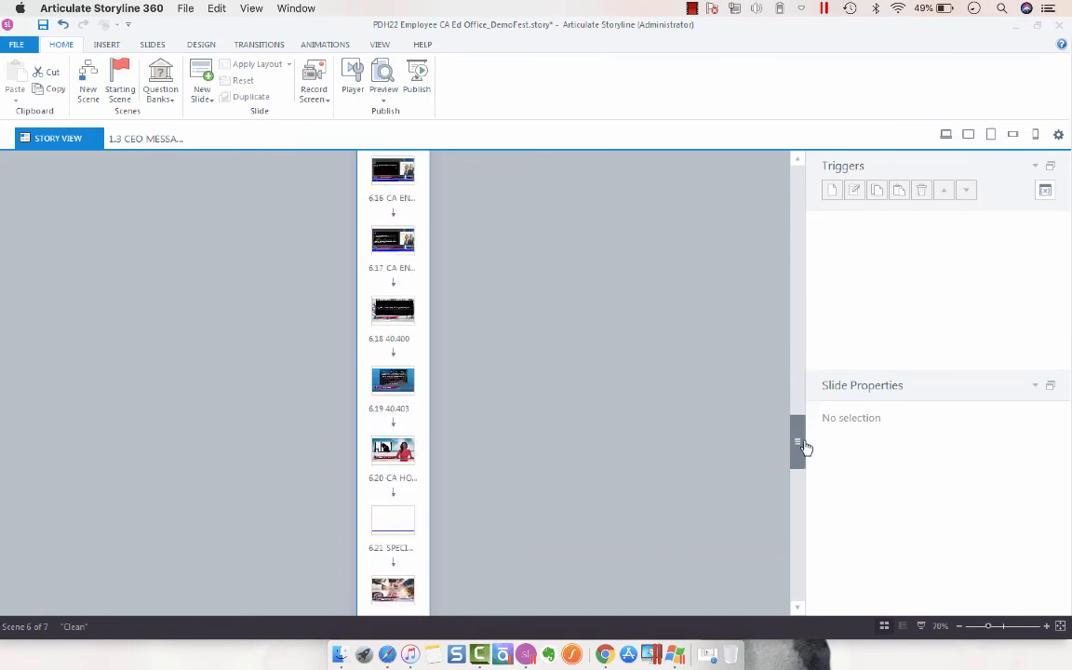
scroll("down", 3)
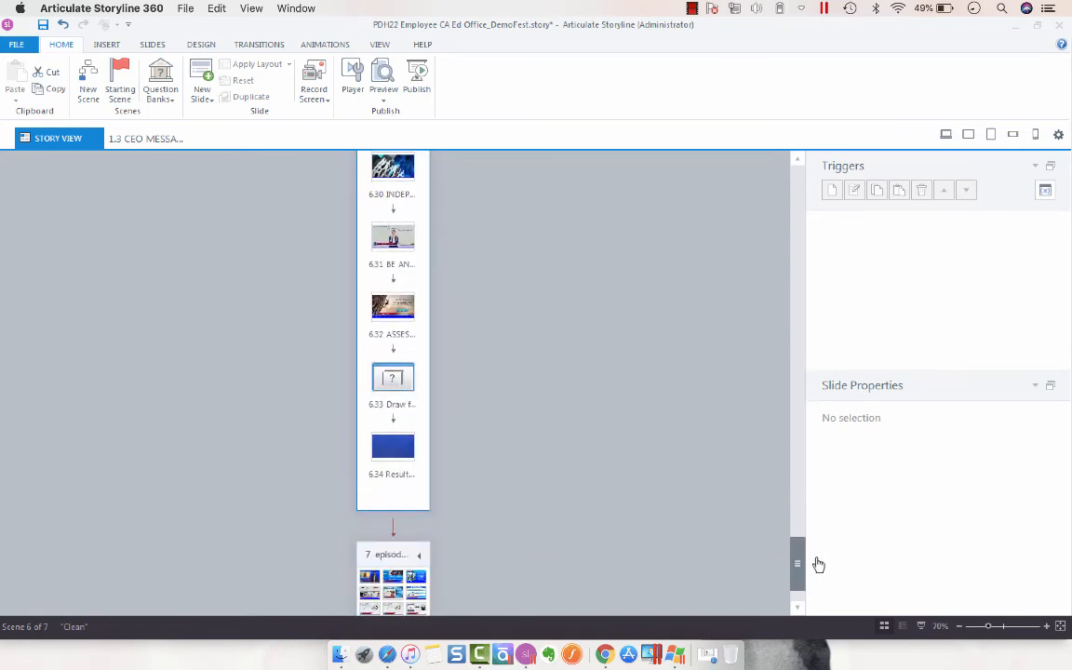
scroll("up", 3)
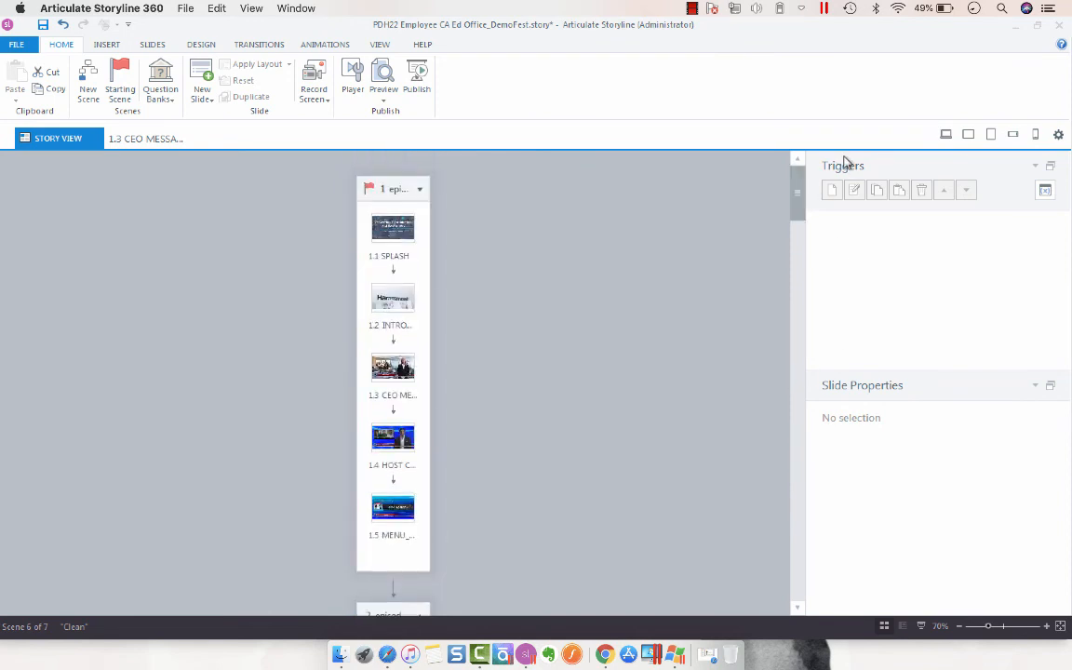
Reopen slide 1.3 CEO MESSAGE and review its Slide Properties dialog, then dismiss it.
double_click(393, 367)
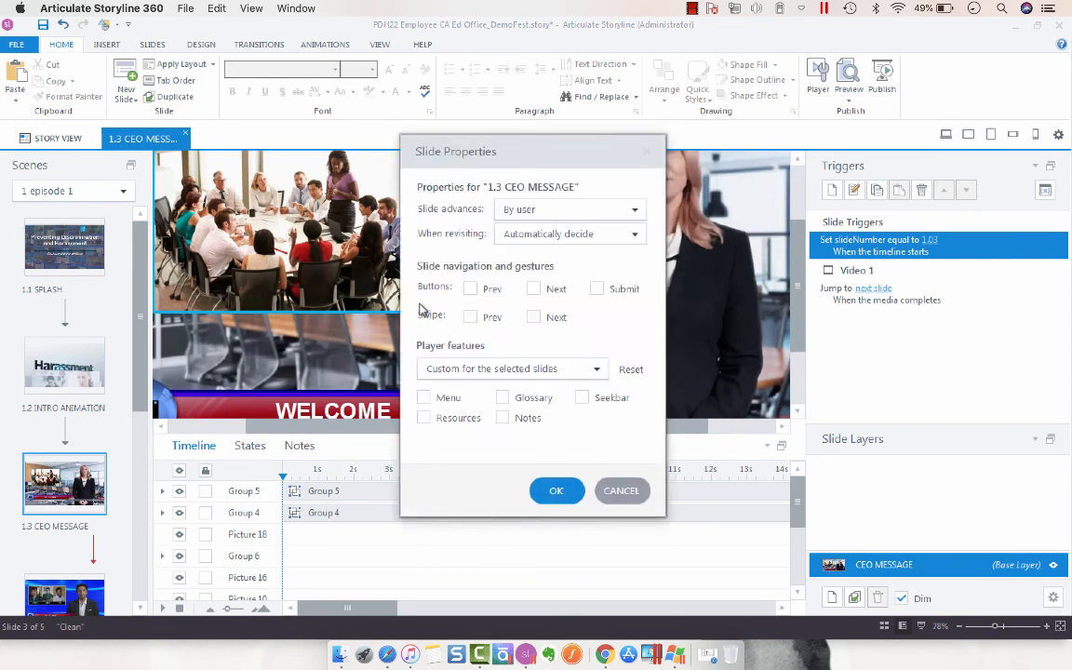
left_click(555, 490)
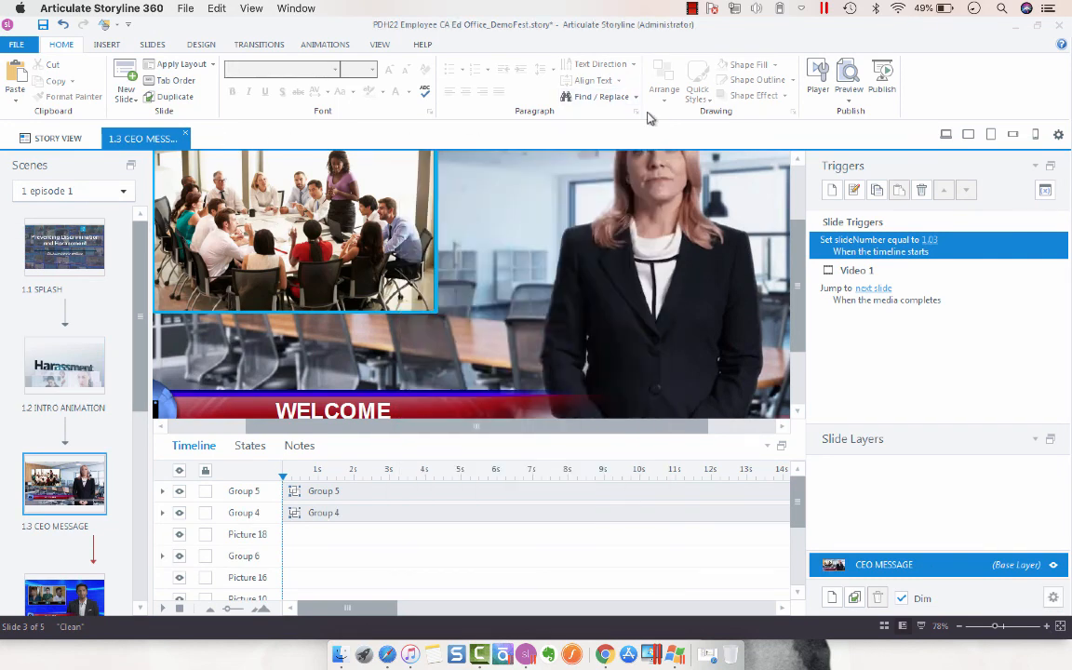